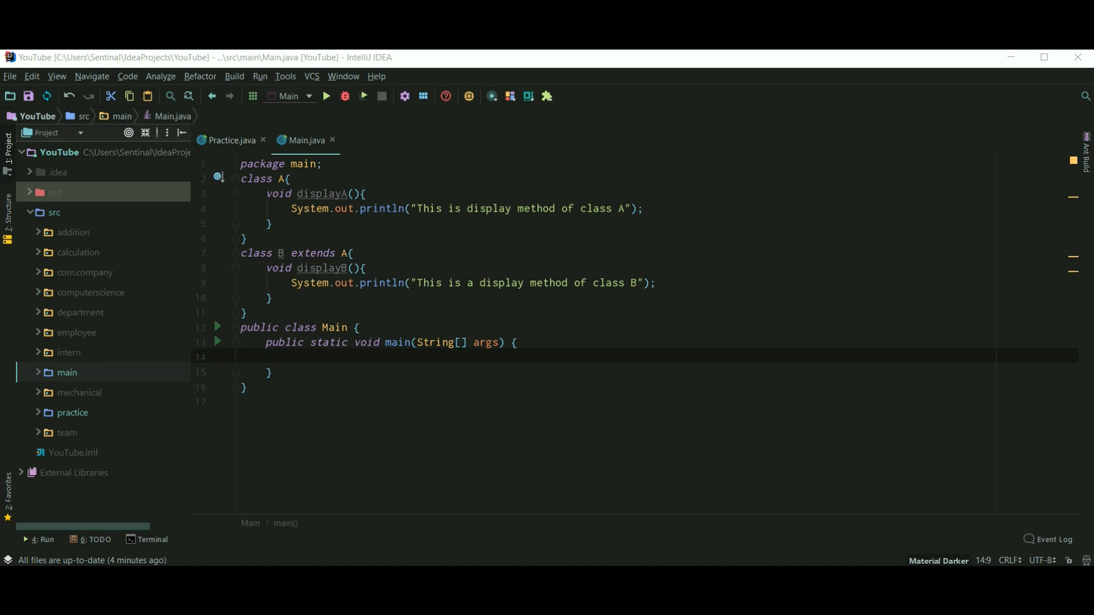
Step: Write 'B obj = new B();' inside the empty main method
click(258, 327)
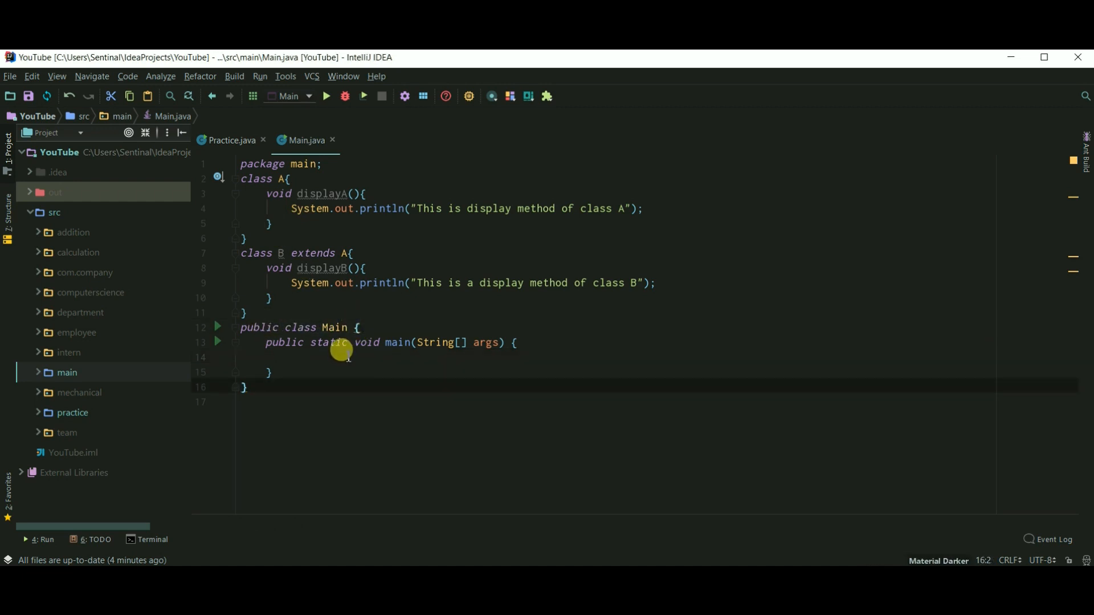
mouse_move(388, 343)
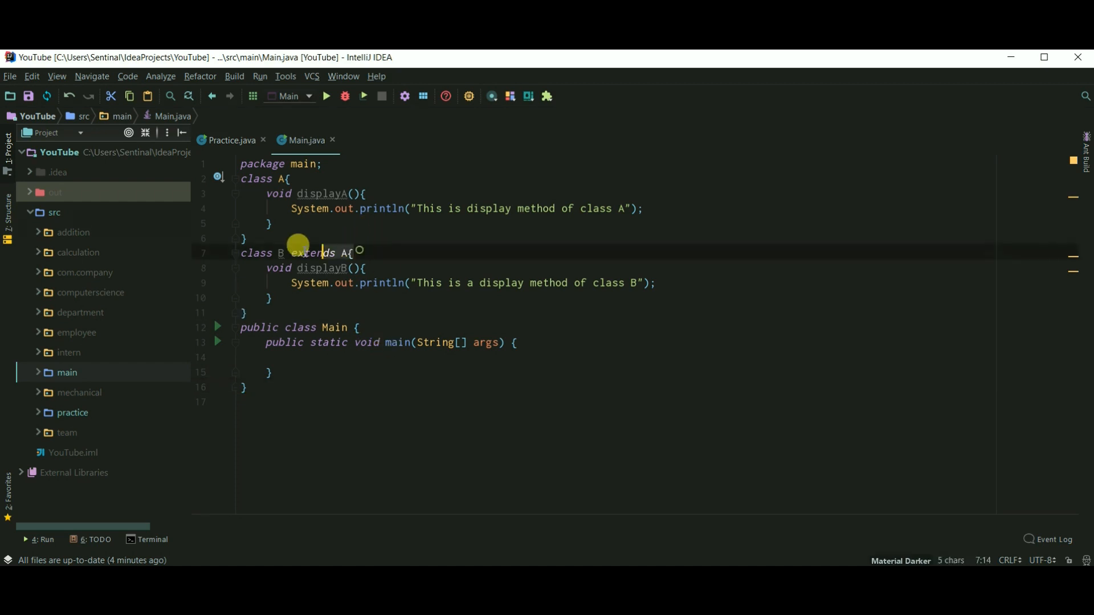
click(272, 297)
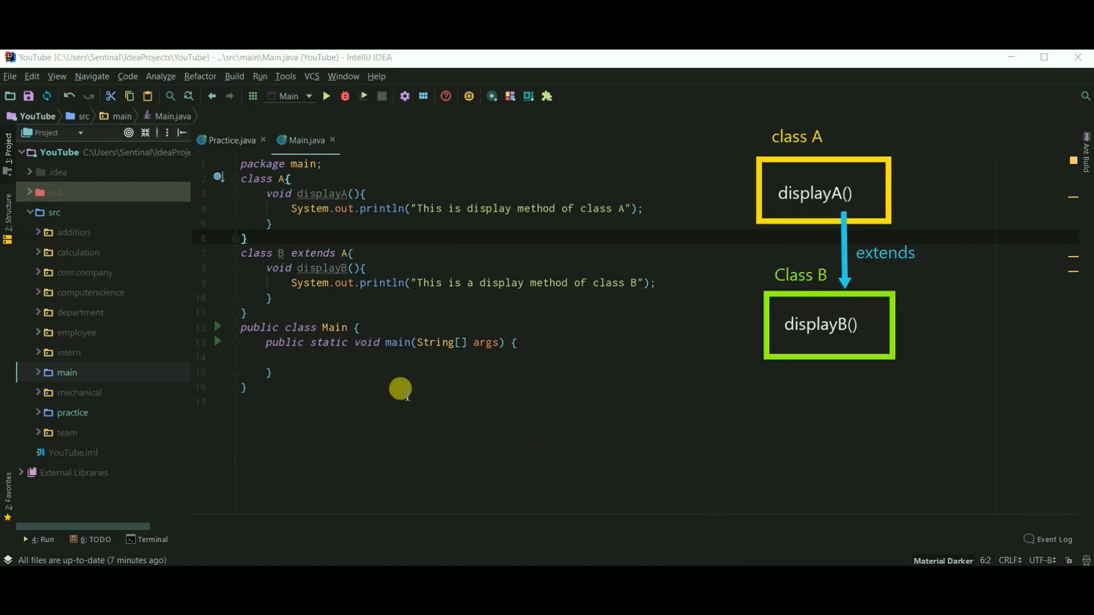
click(292, 357)
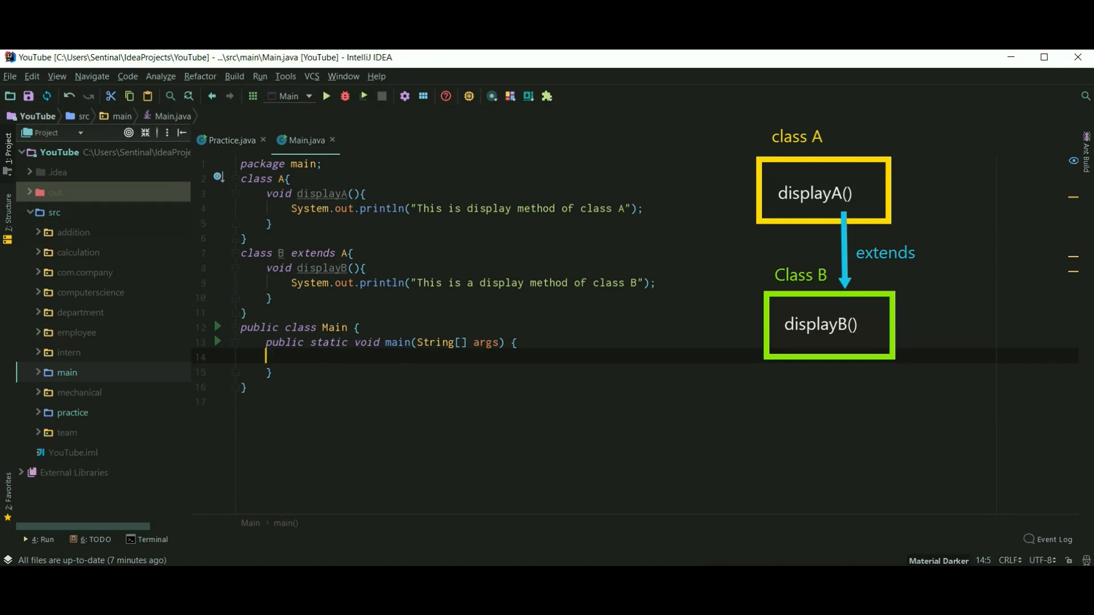
text(B)
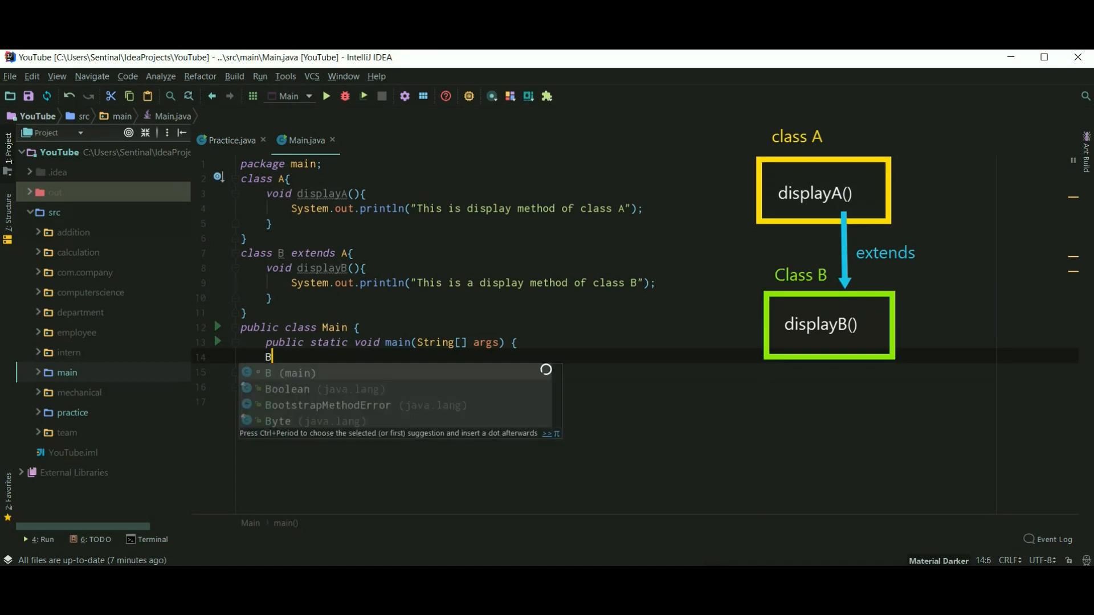
text(obj =)
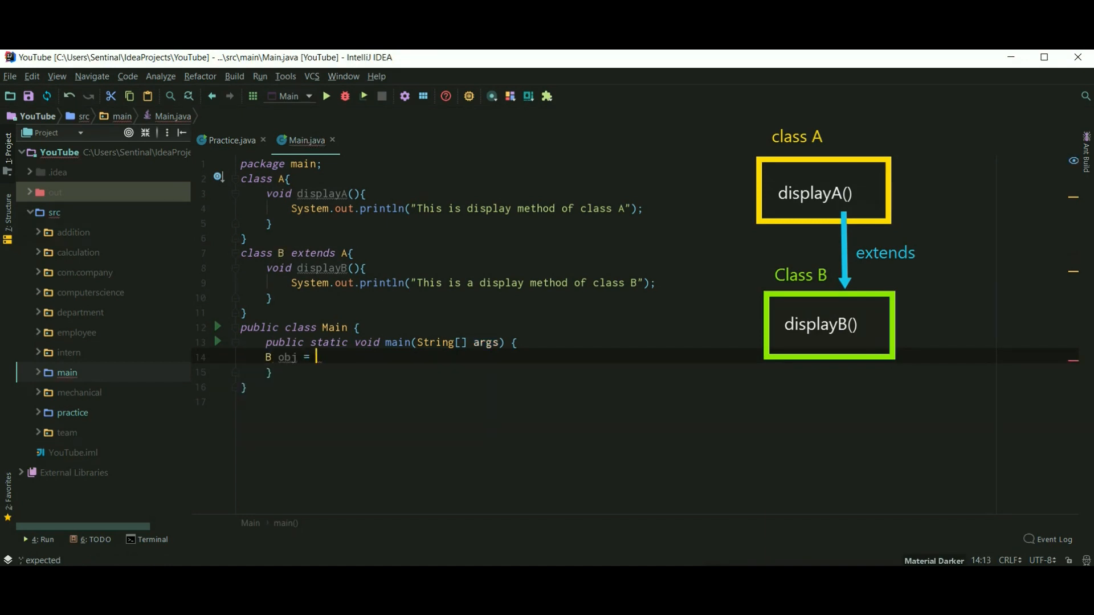
text(new B())
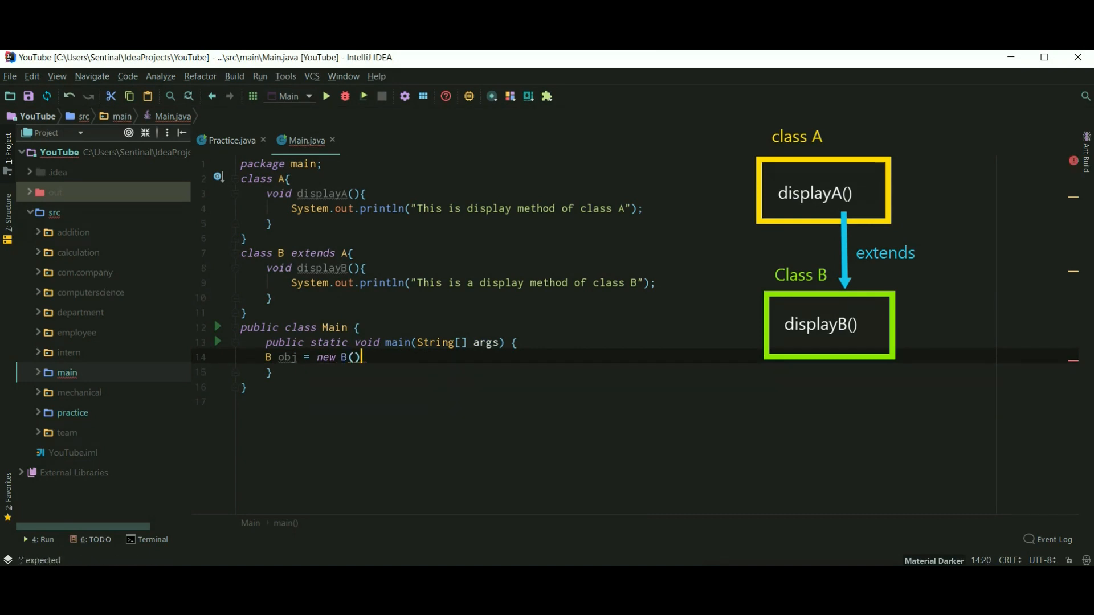
key(Enter)
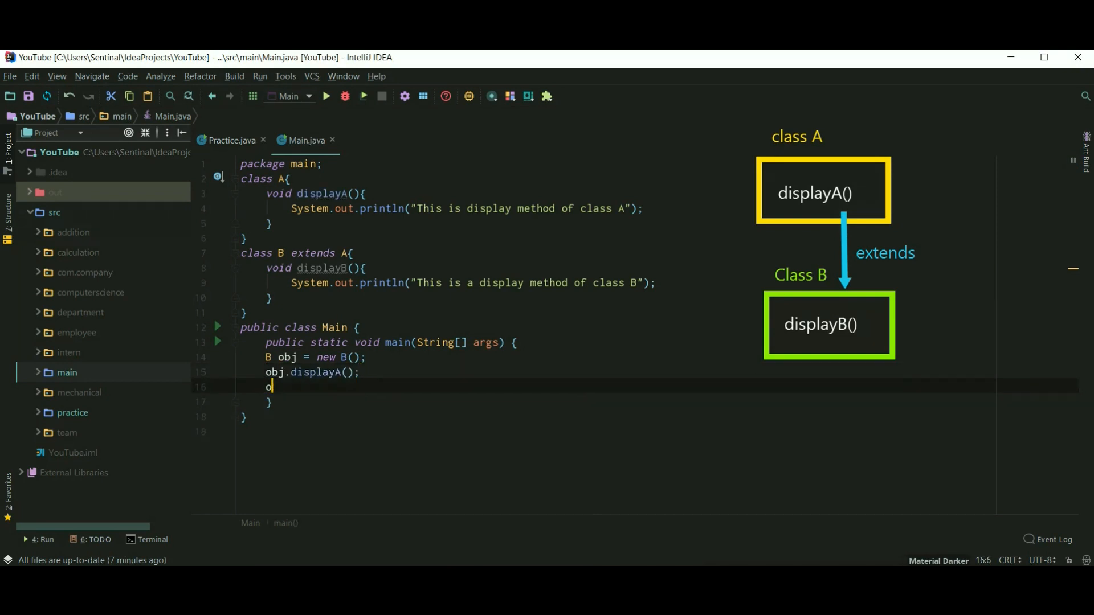
Step: Add the obj.displayA() and obj.displayB() calls via code completion
text(obj.displayB();)
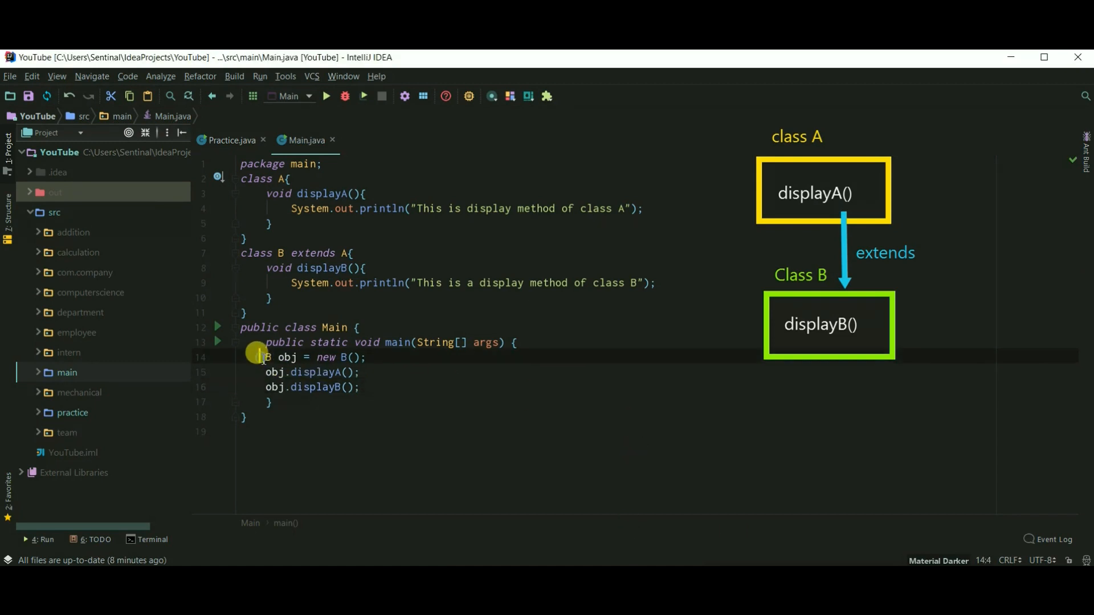
double_click(286, 357)
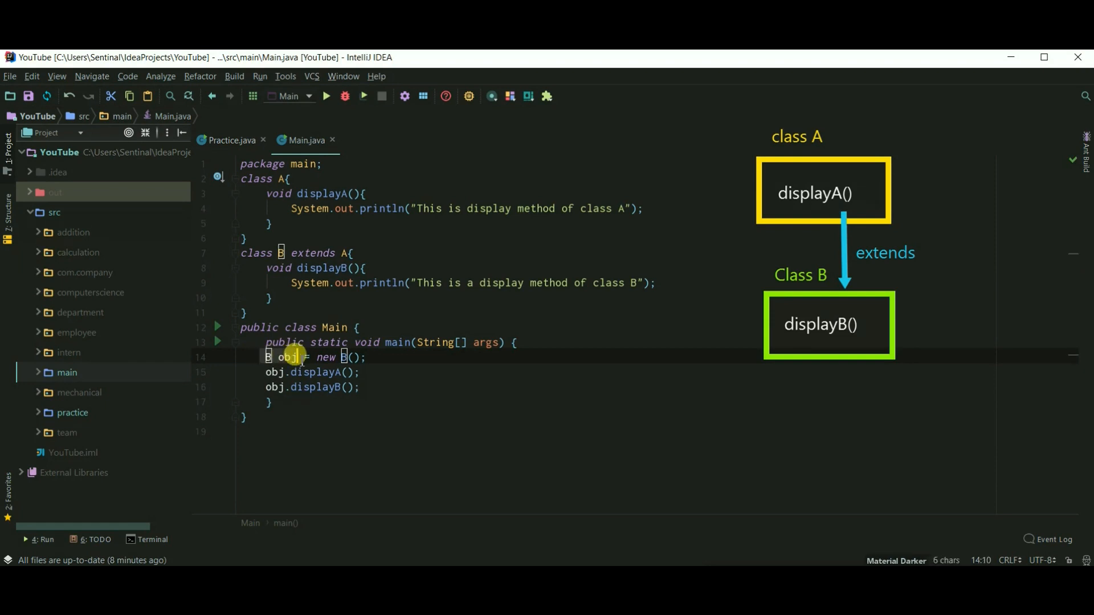
click(318, 213)
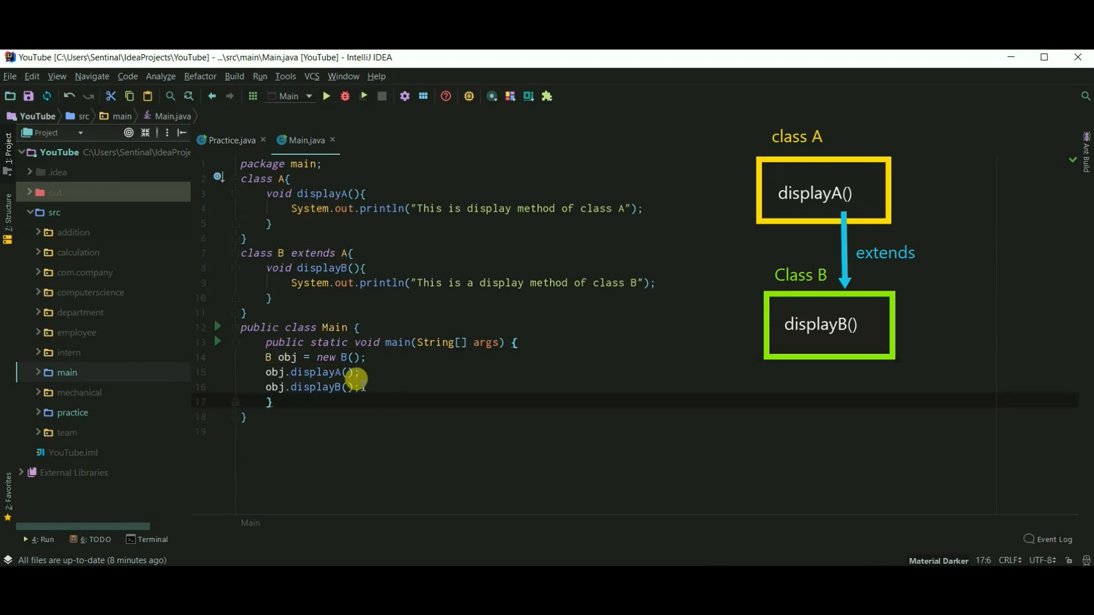
mouse_move(776, 175)
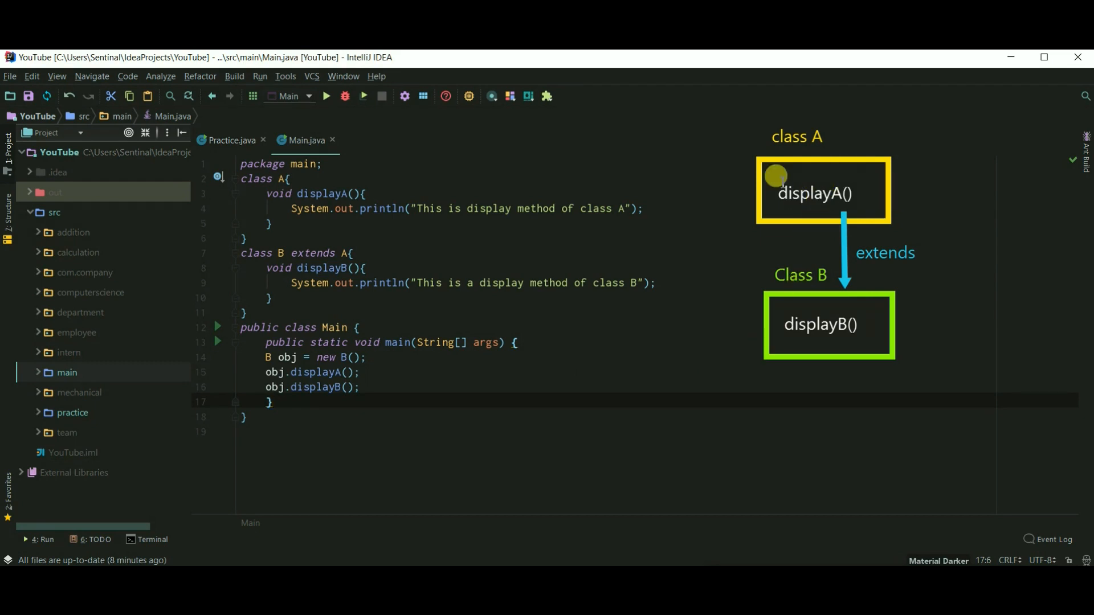
mouse_move(589, 332)
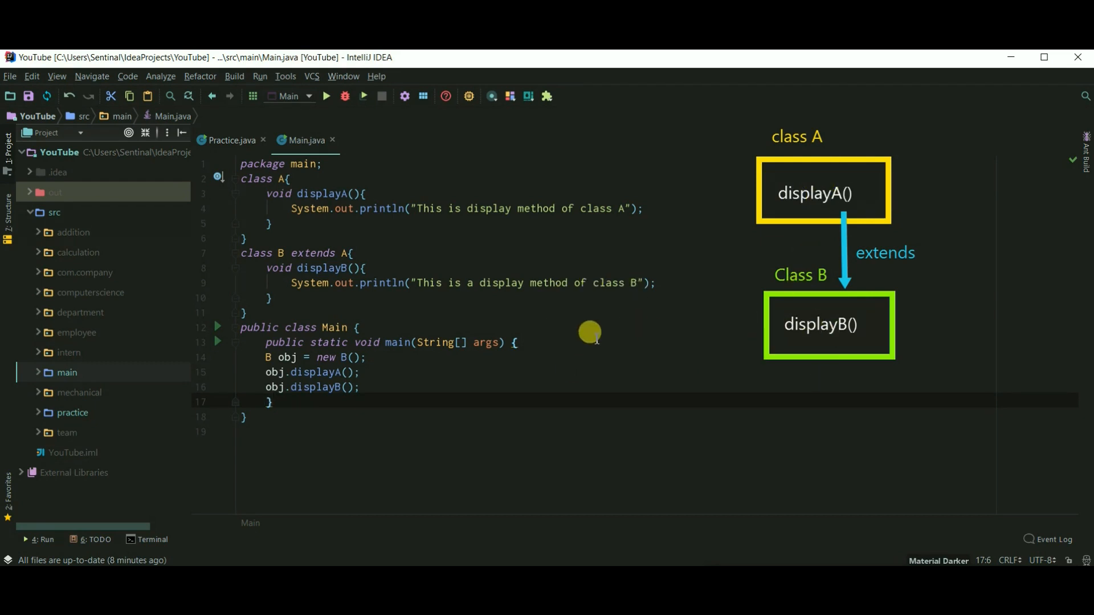
mouse_move(326, 95)
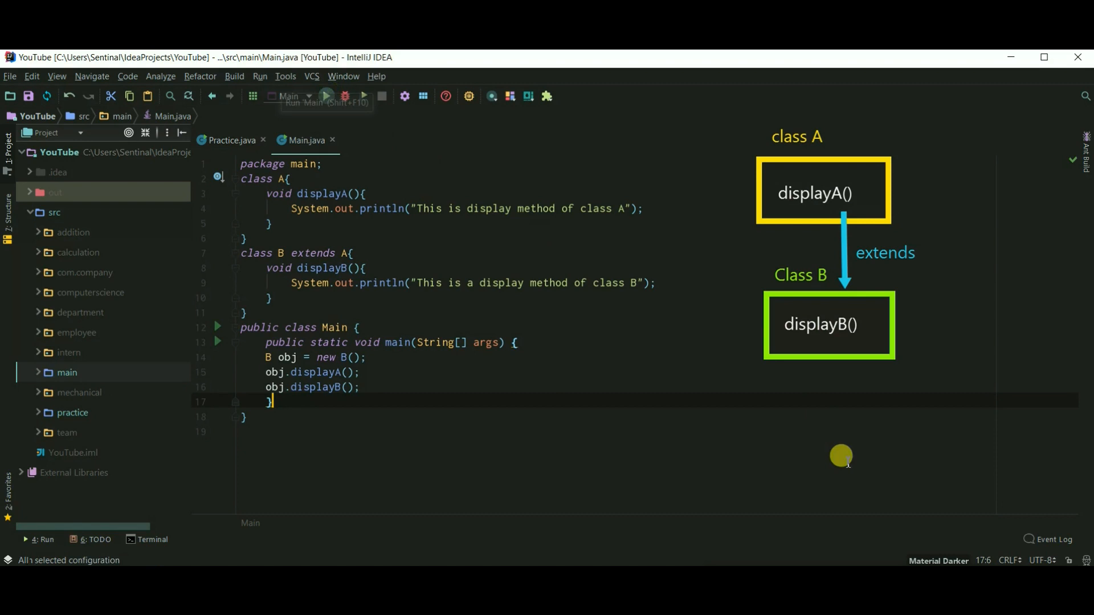
Step: Run Main, then change line 14 to 'A obj = new A();' leaving displayB unresolved
click(326, 95)
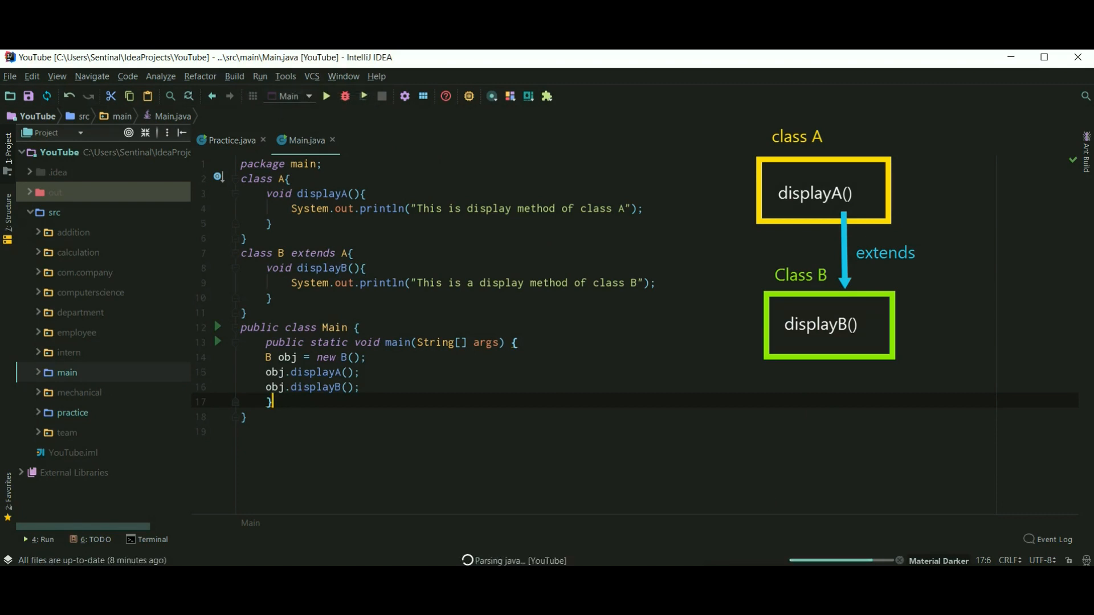
click(325, 96)
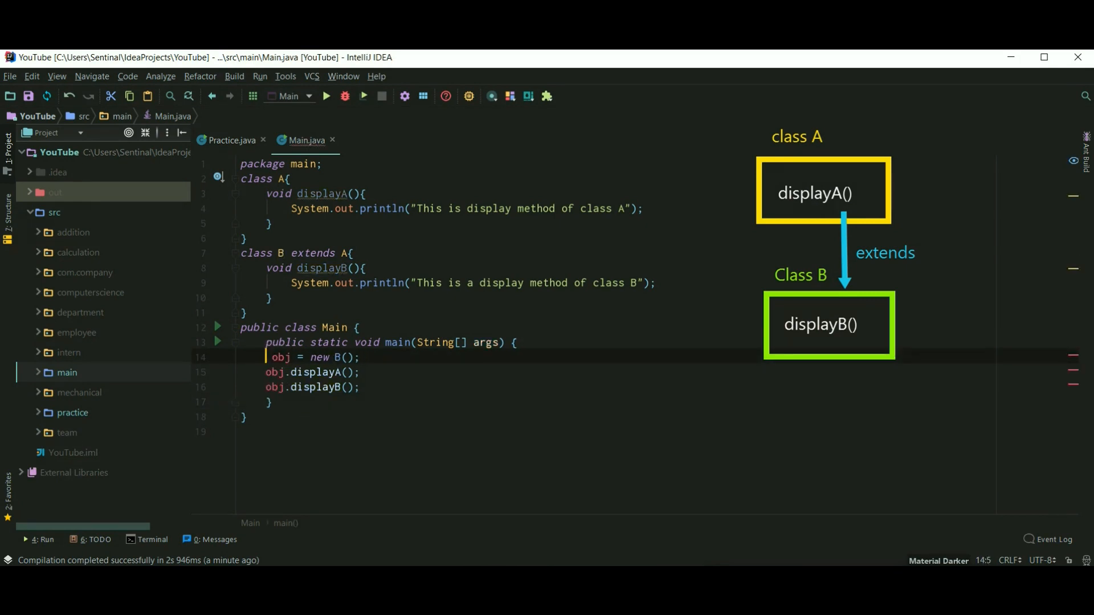
text(A)
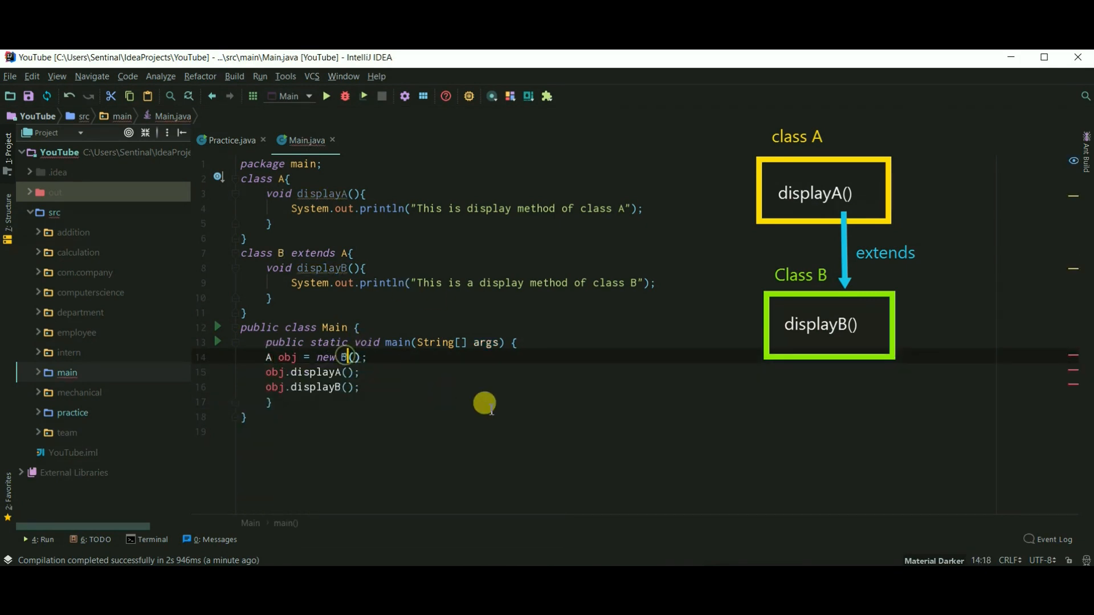
key(Backspace)
text(A)
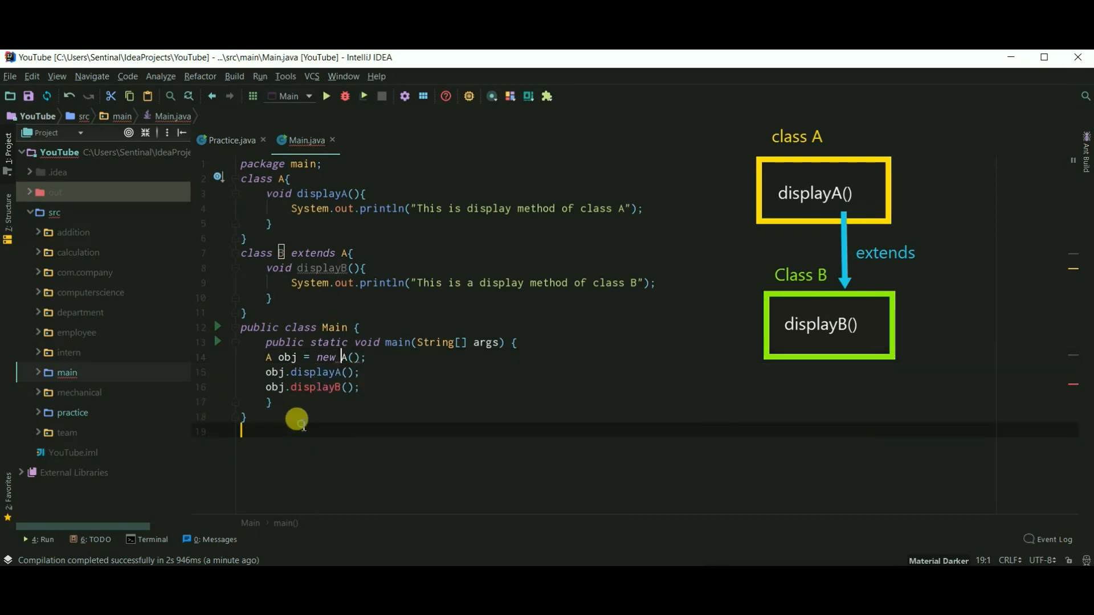
mouse_move(315, 387)
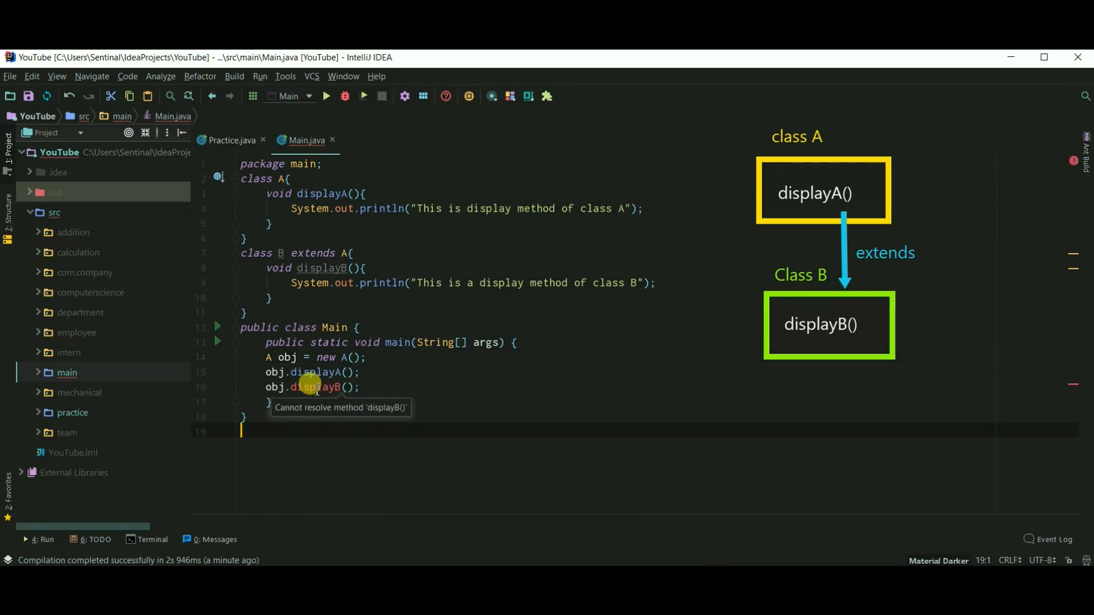
mouse_move(615, 479)
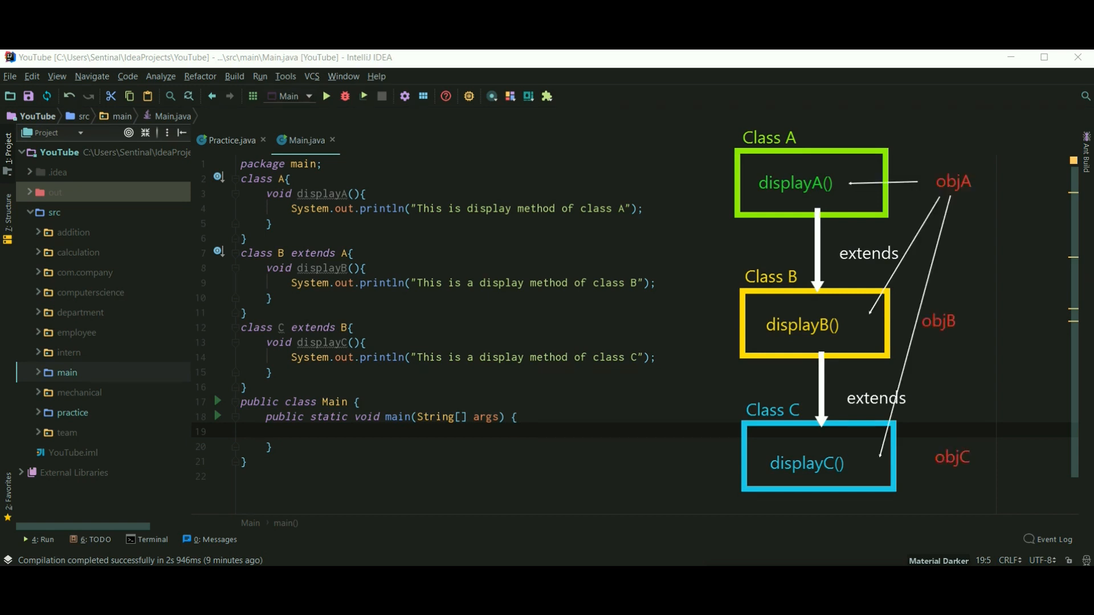
mouse_move(867, 195)
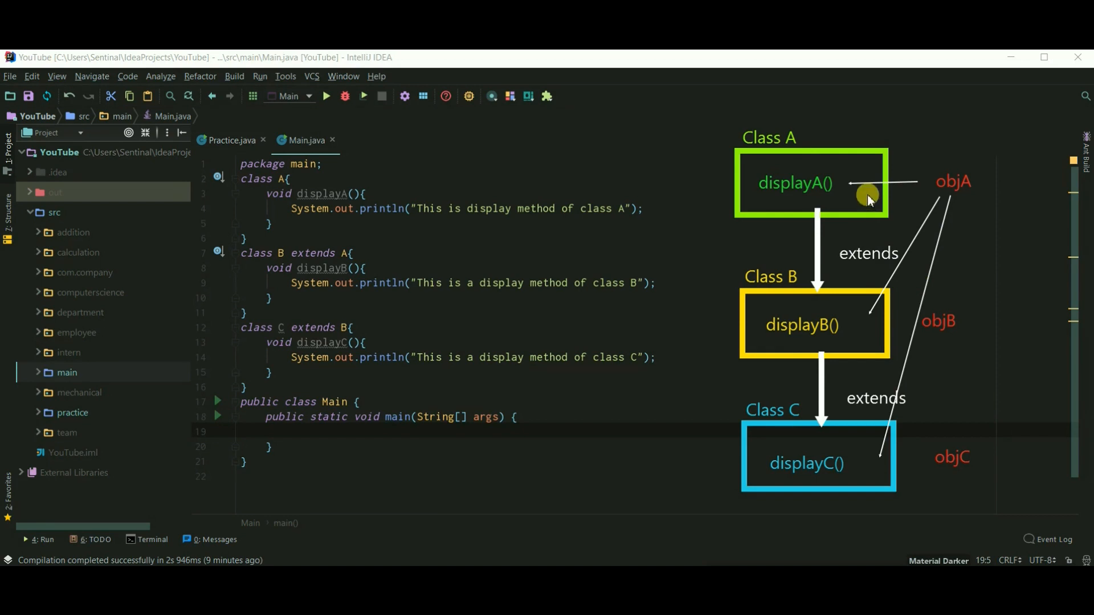
mouse_move(908, 296)
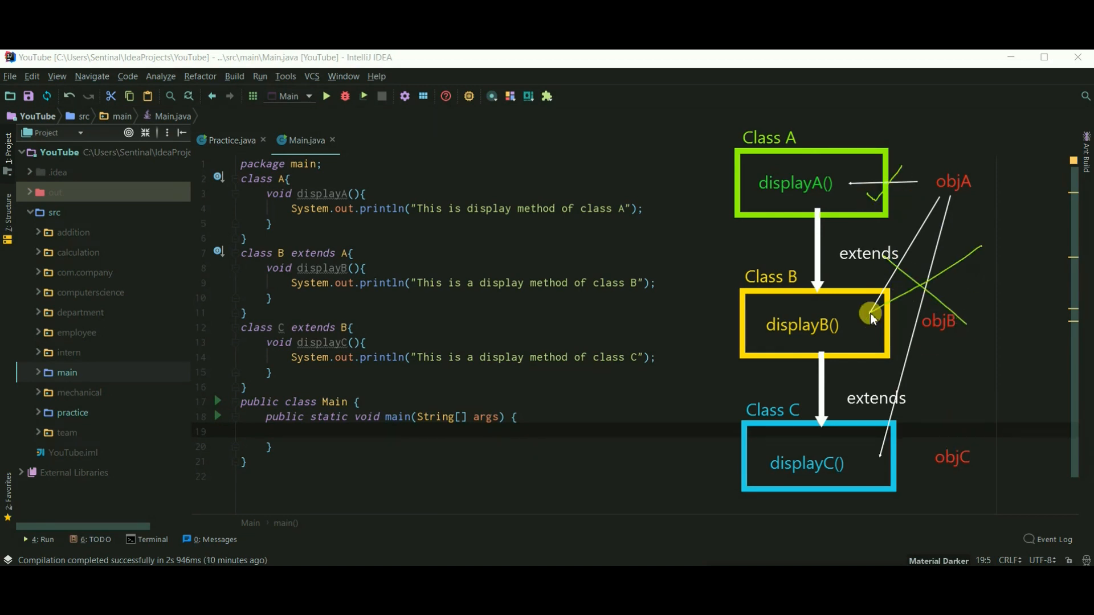
mouse_move(994, 340)
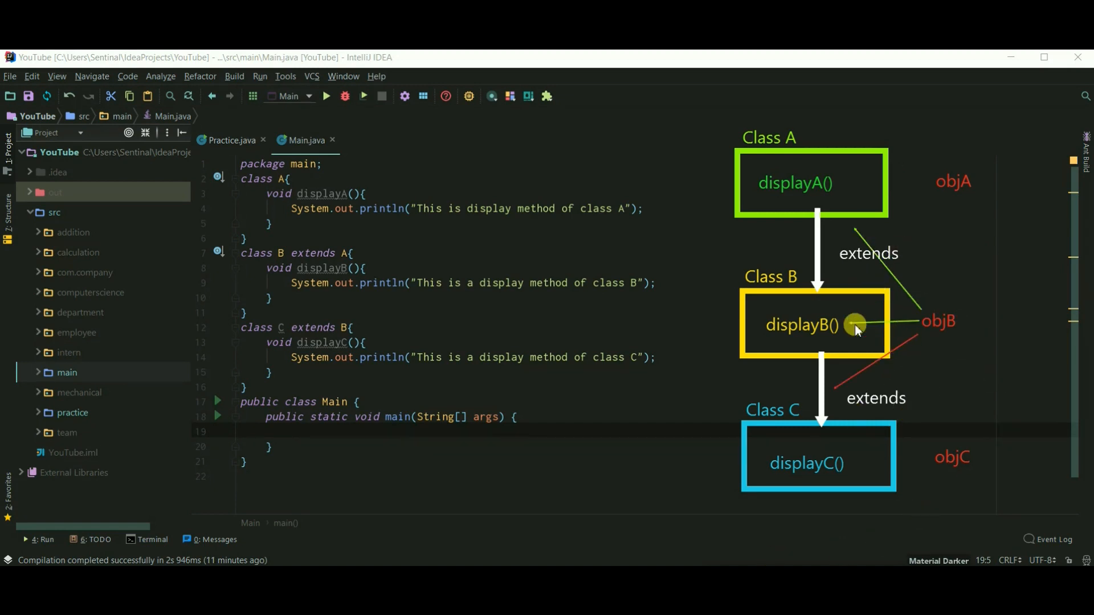
mouse_move(897, 309)
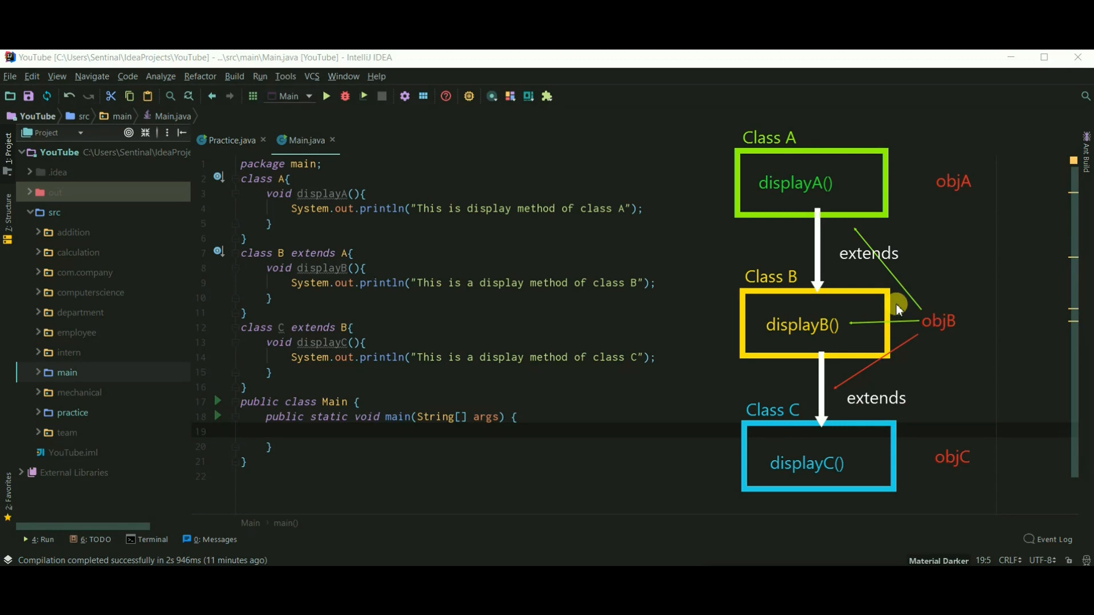
mouse_move(885, 249)
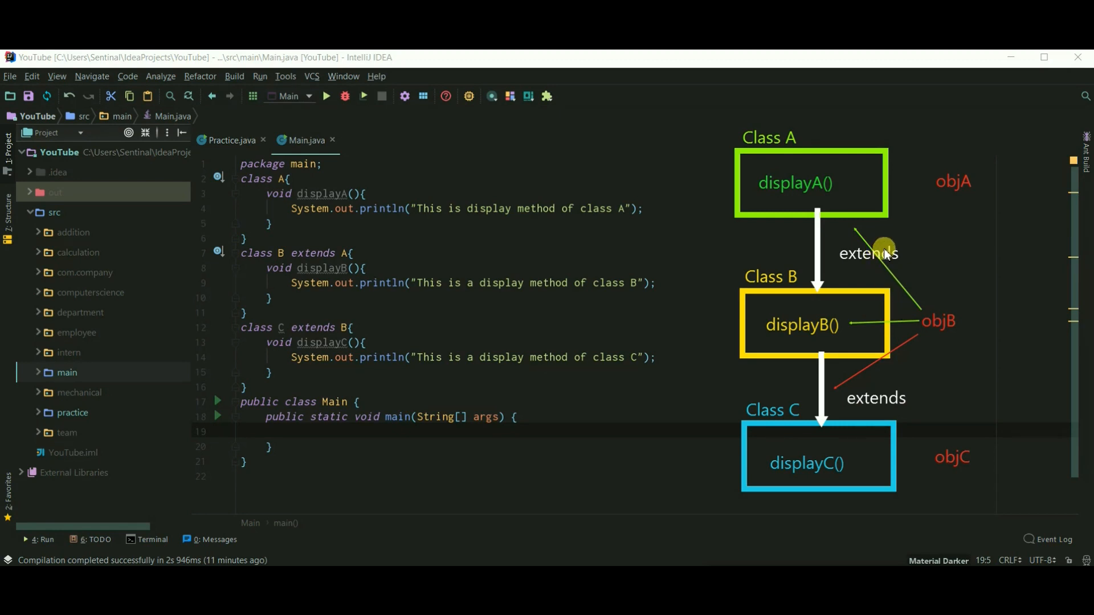
mouse_move(855, 398)
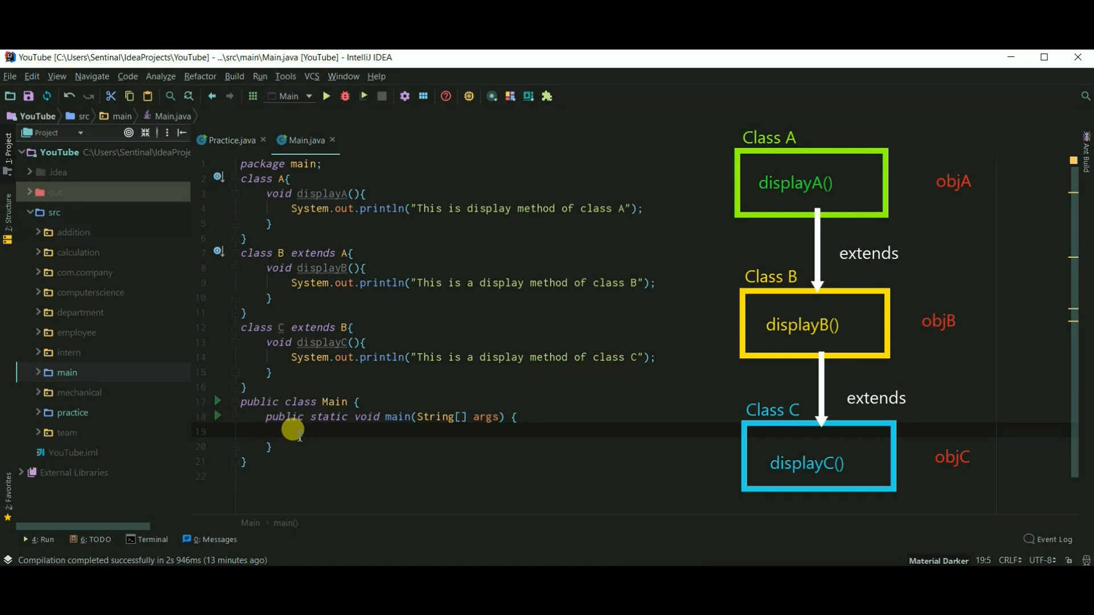
Step: Write 'C objC = new C();' in main
text(C_ob)
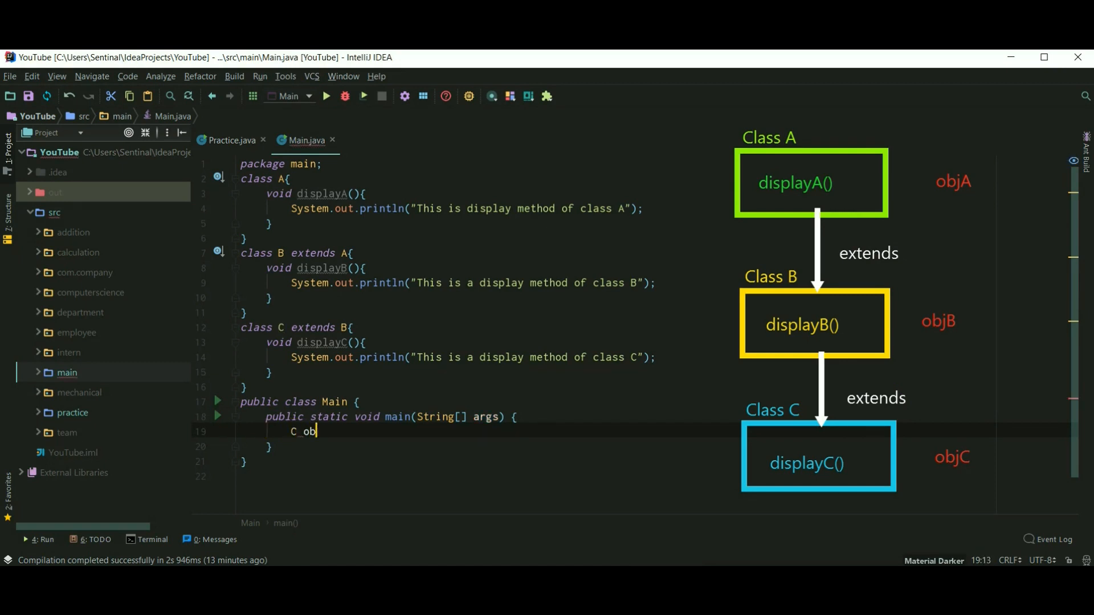
text(jC)
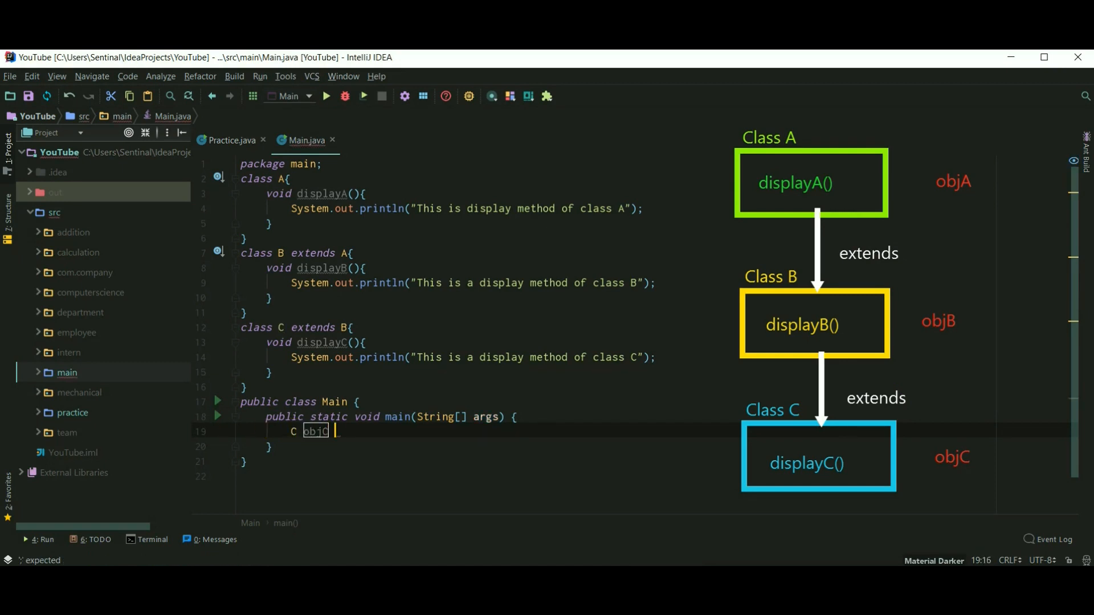
text(= new C)
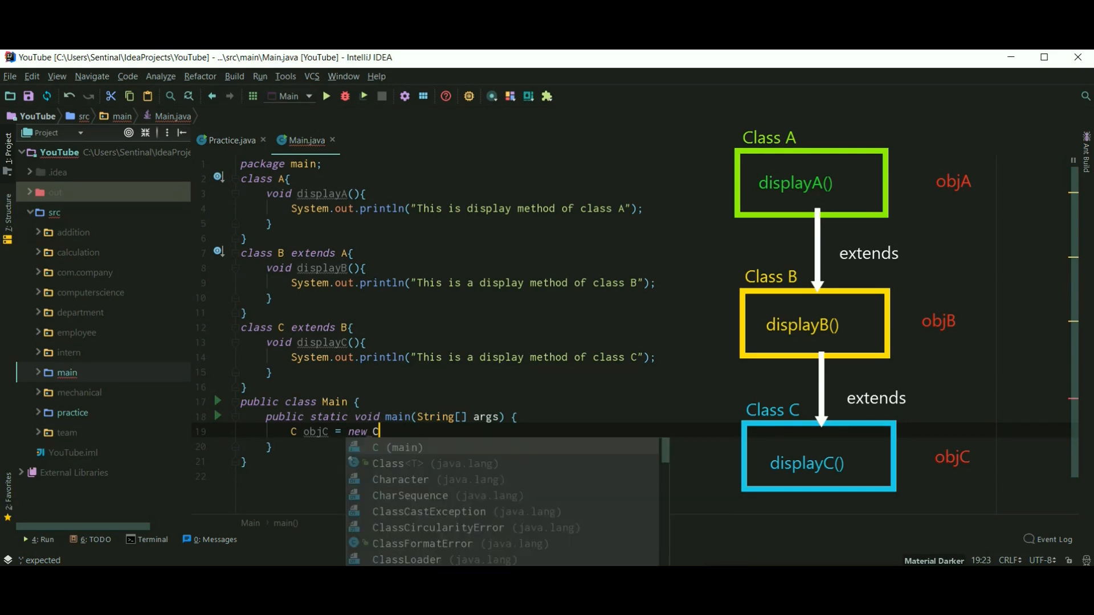
text(C();)
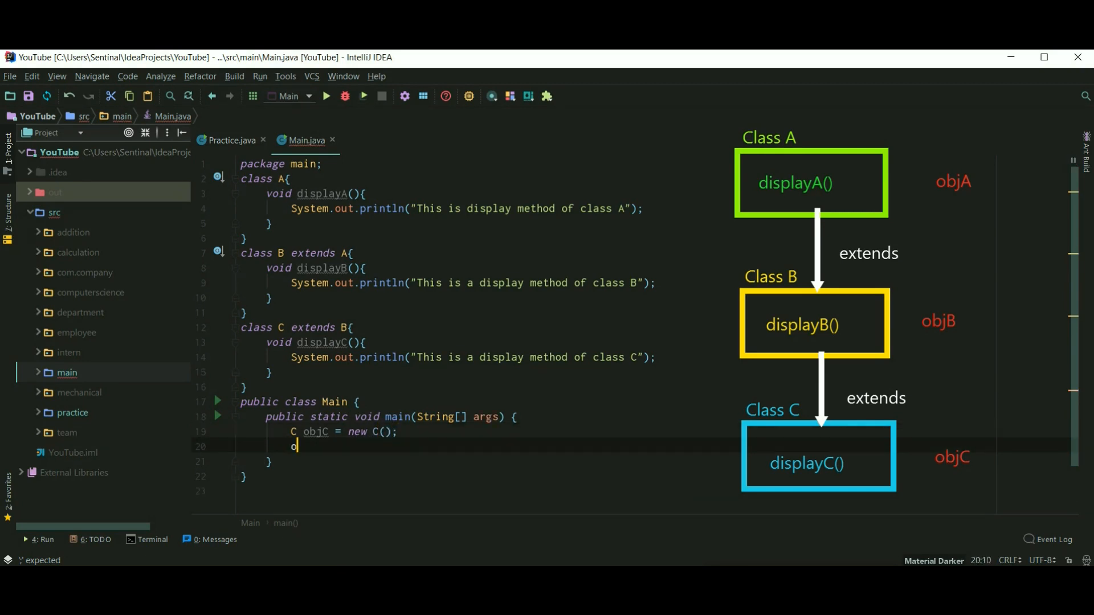
Step: Add objC.displayA(), objC.displayB() and objC.displayC() calls via completion
text(bjC.displayA();)
text(o)
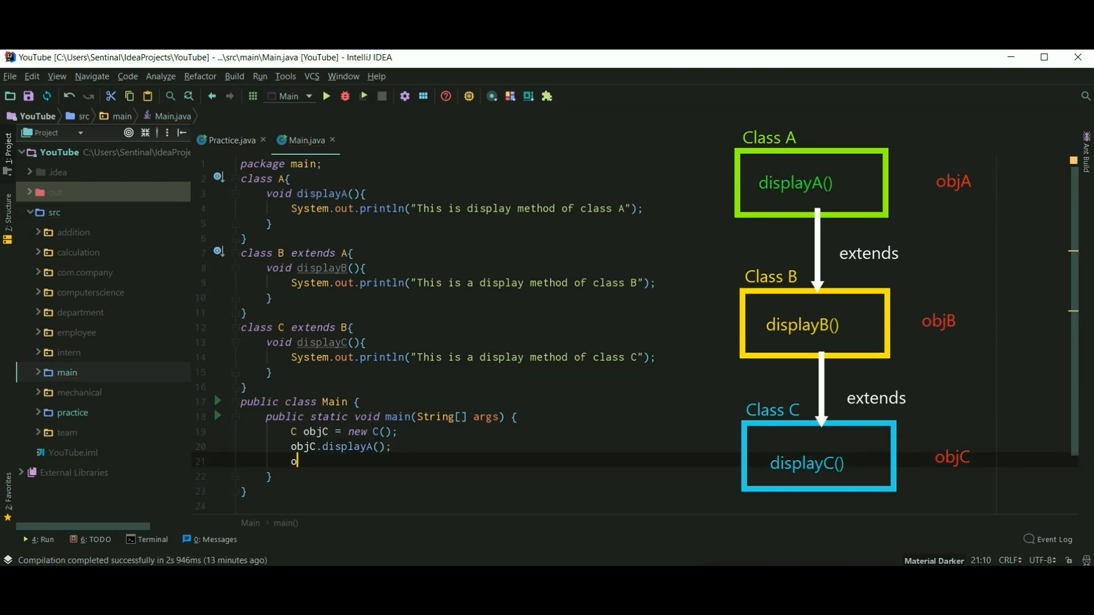
text(bjC.displayB();)
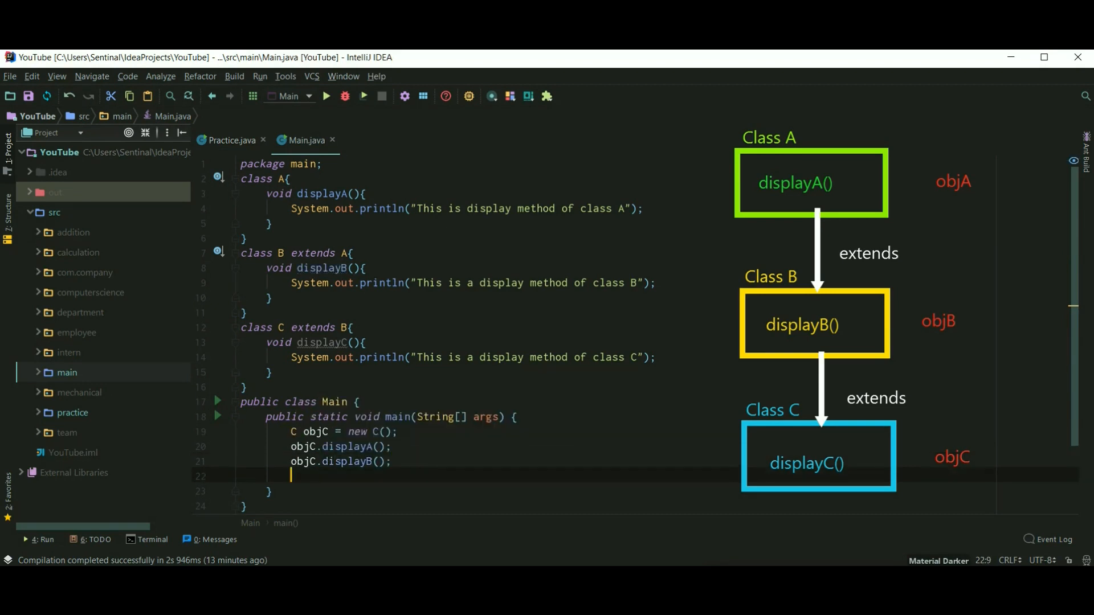
text(obj)
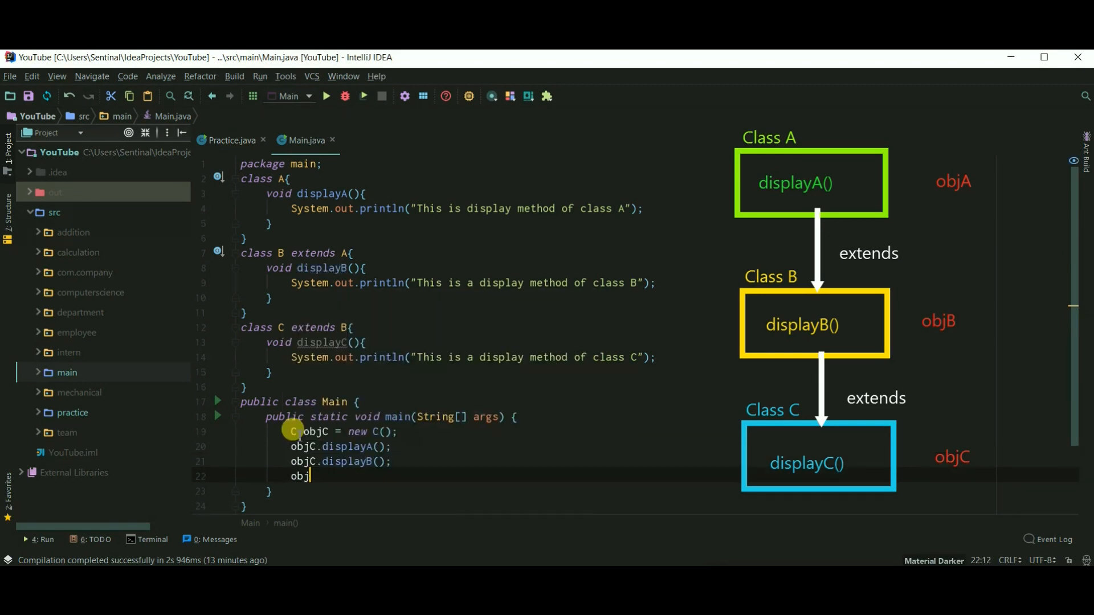
text(.displayC();)
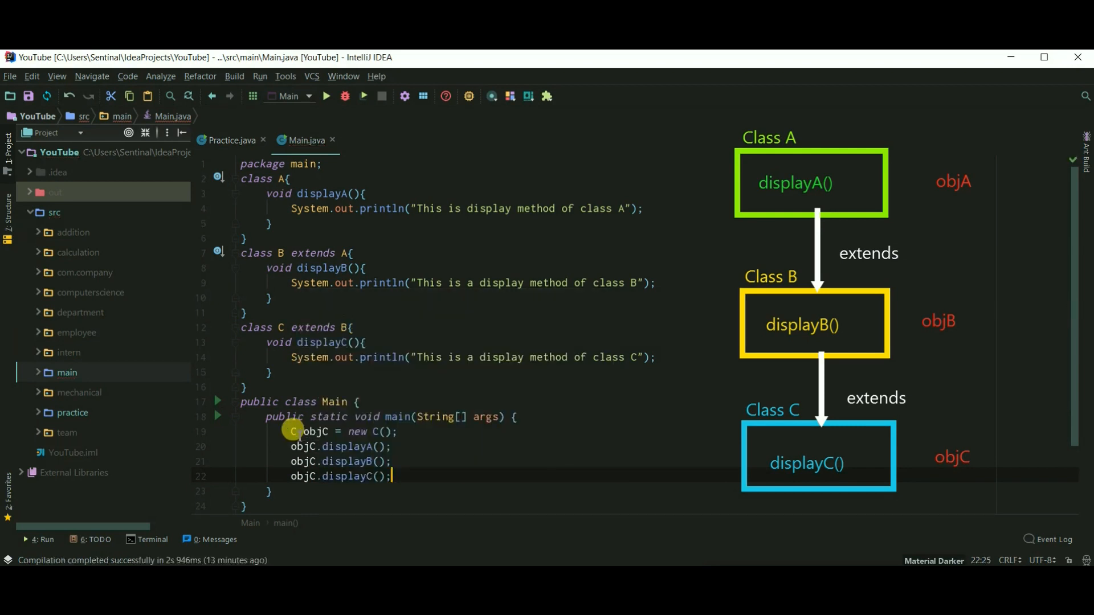
mouse_move(411, 388)
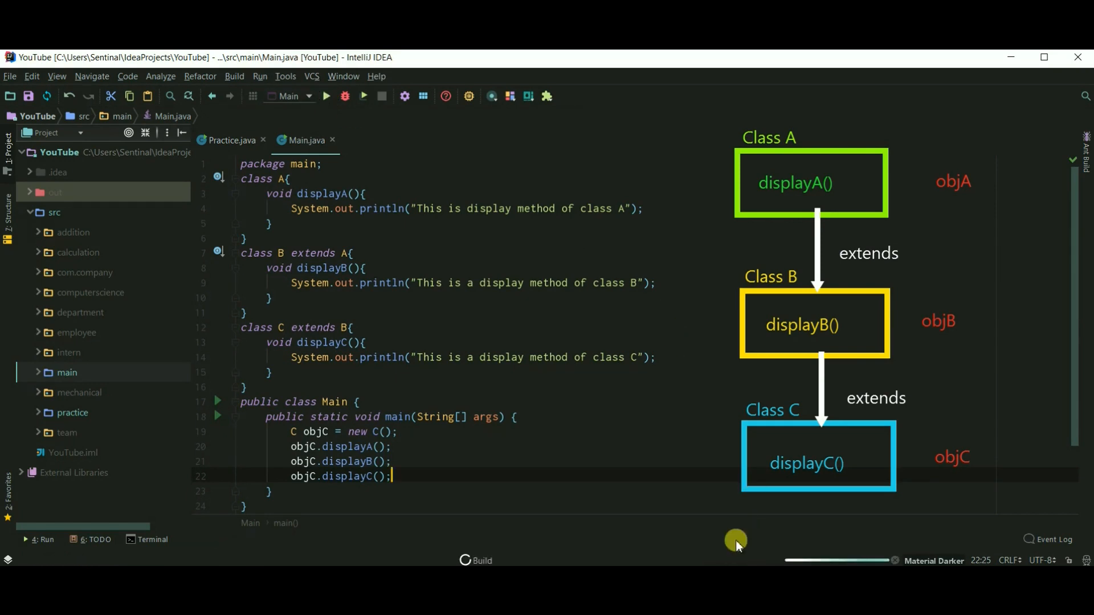
Step: Run Main to see the multilevel inheritance output in the Run window
click(325, 96)
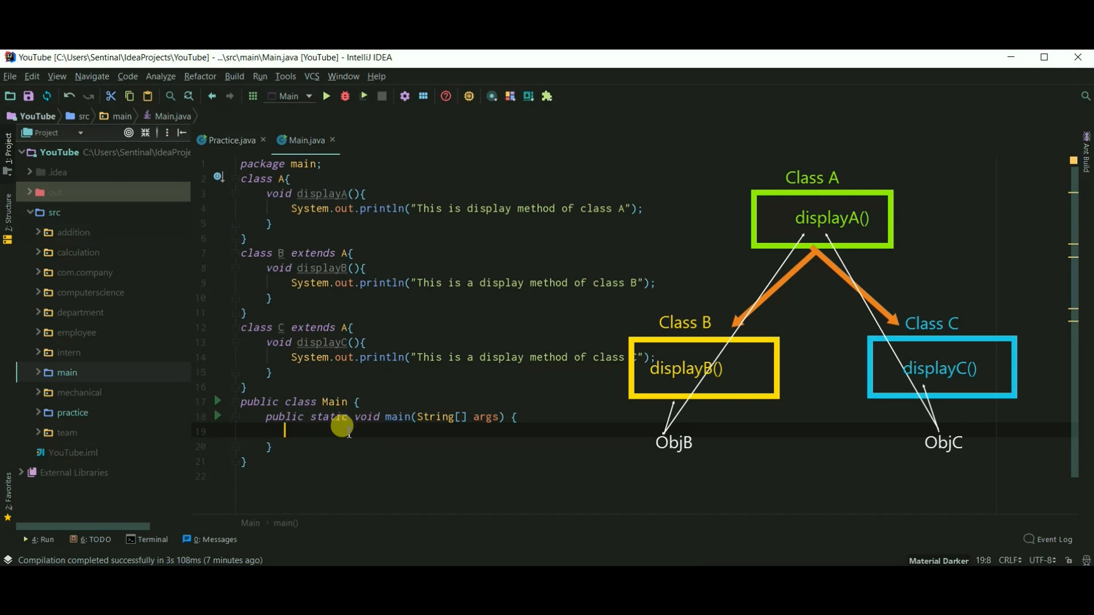
Step: Write 'B objB = new B();' and 'C objC = new C();' in main
text(B objV)
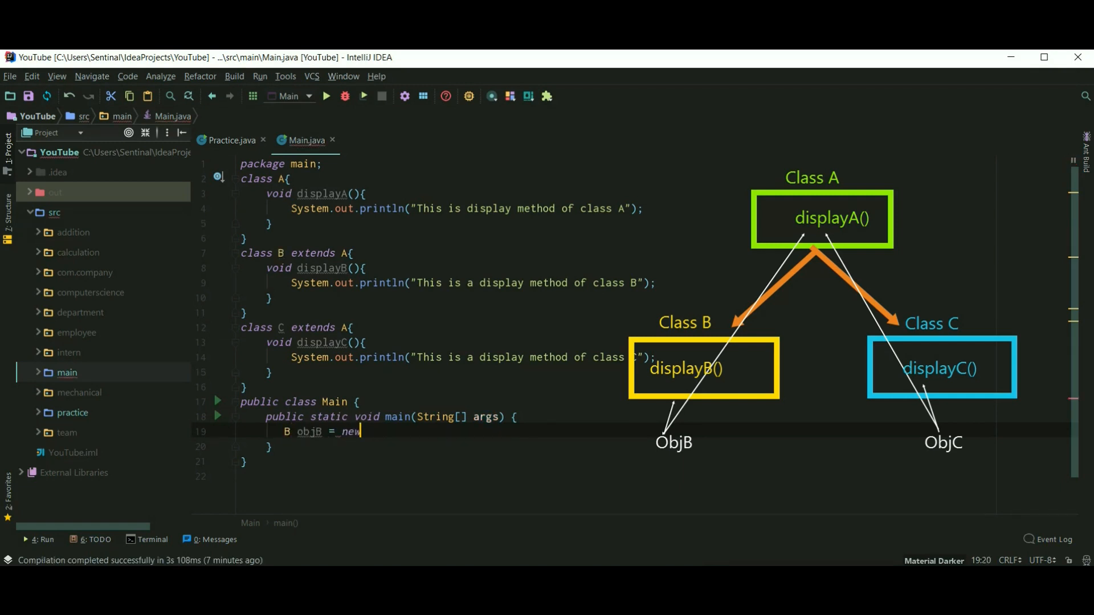
text(B();)
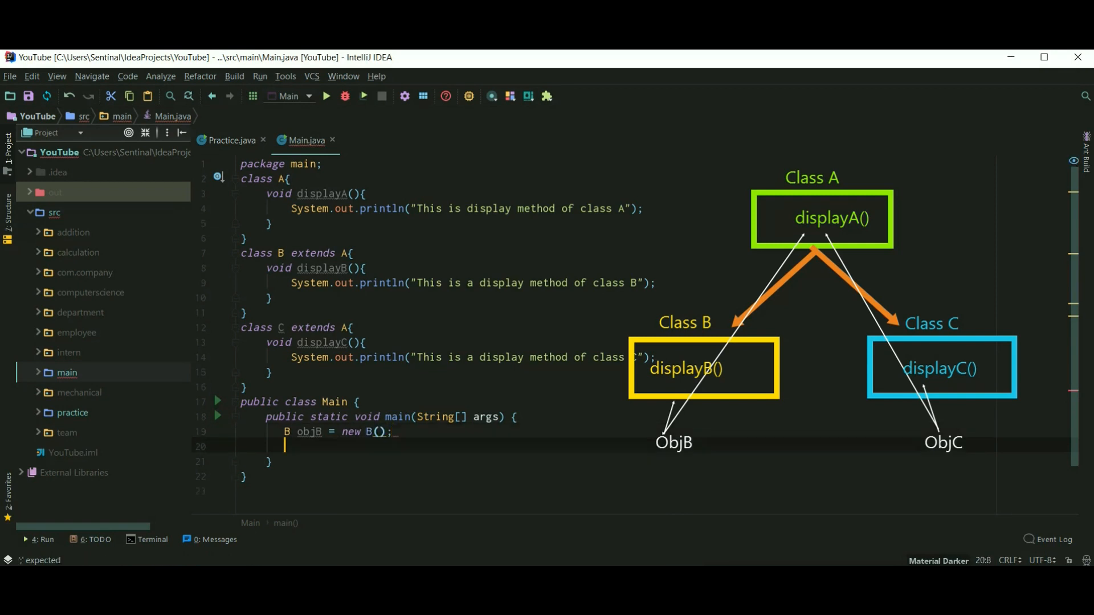
text(C objC = n)
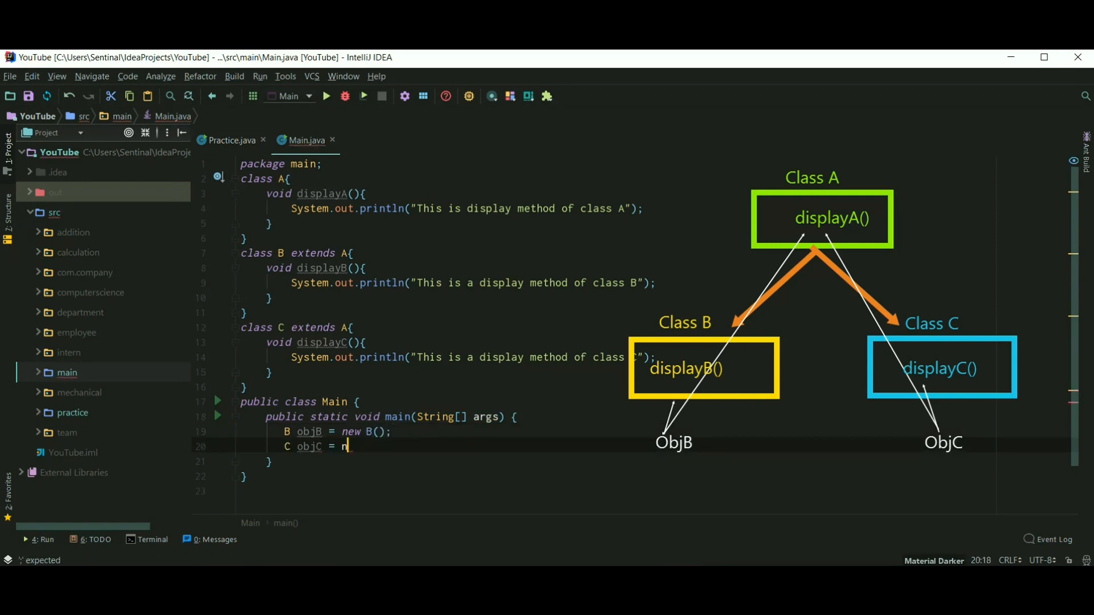
text(ew C();)
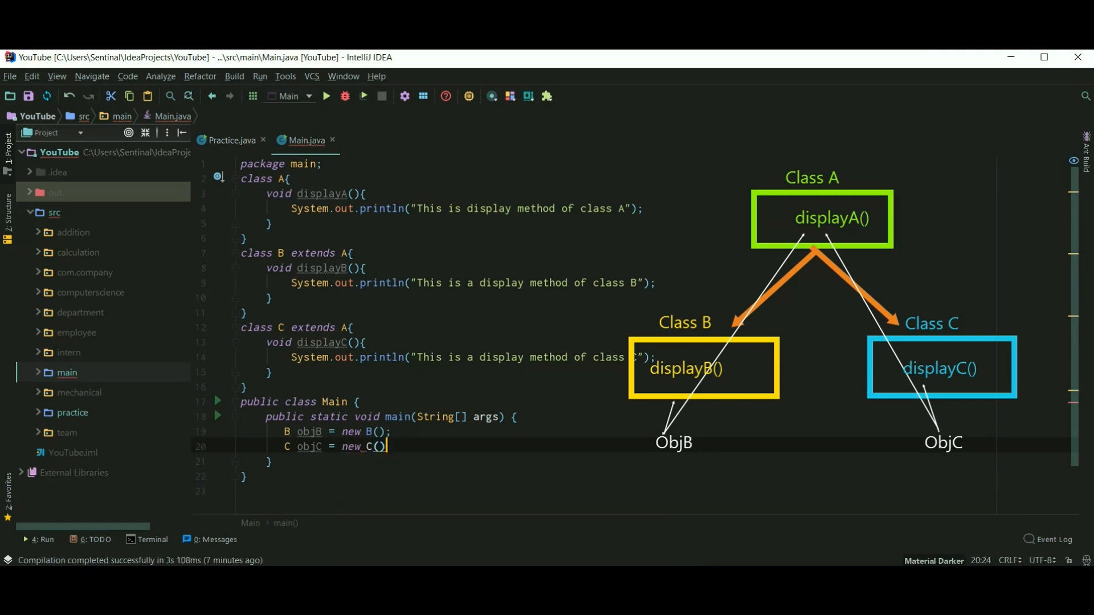
key(Return)
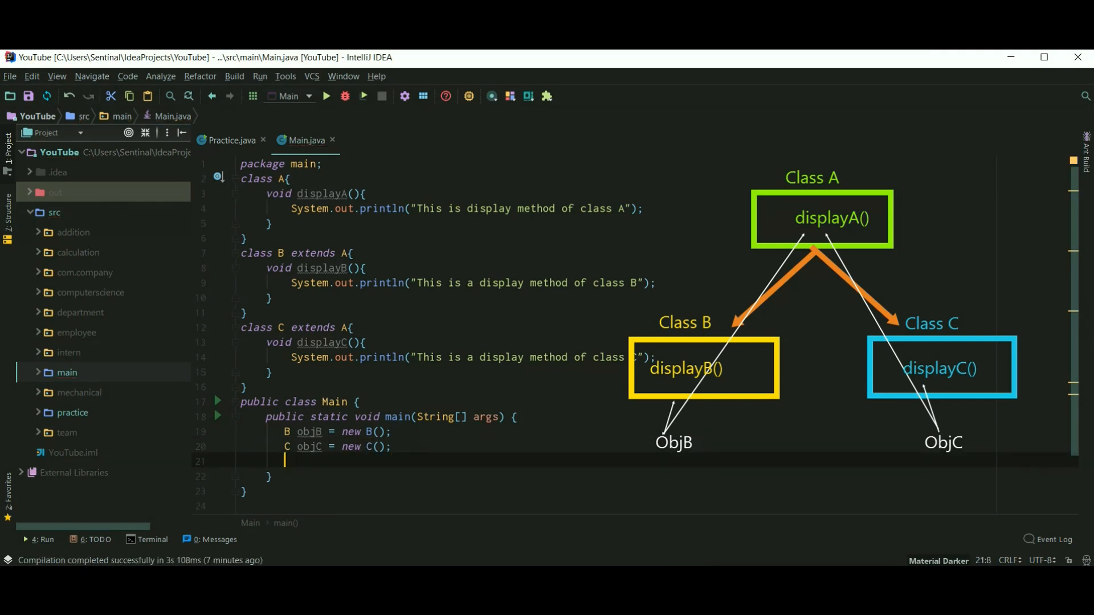
Step: Call displayA on objB and objC, then run so the class A message prints twice
text(objB.displayA();)
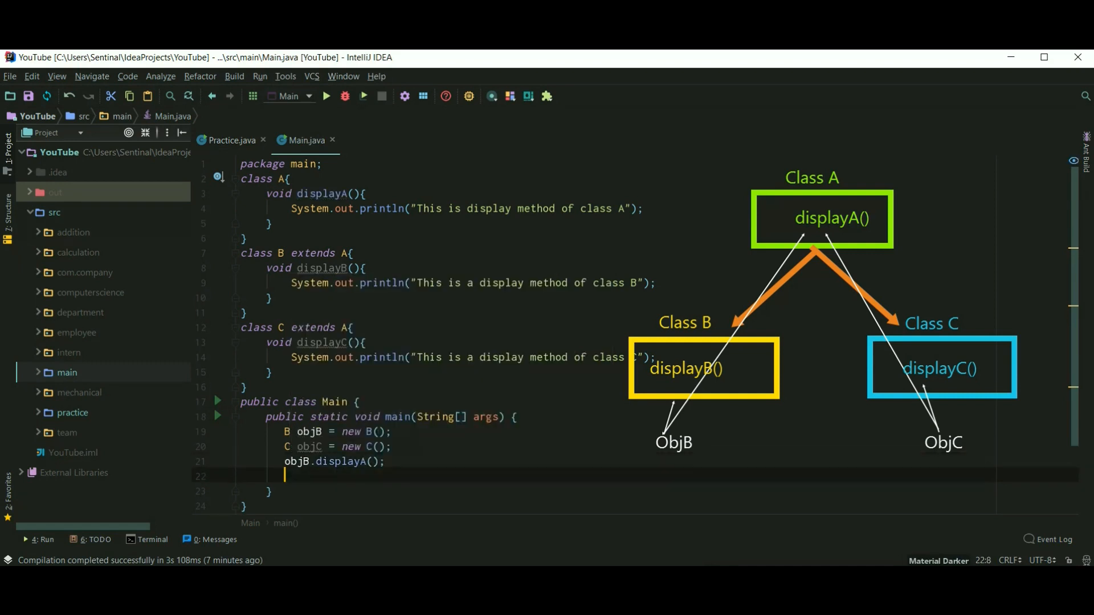
text(objC.di)
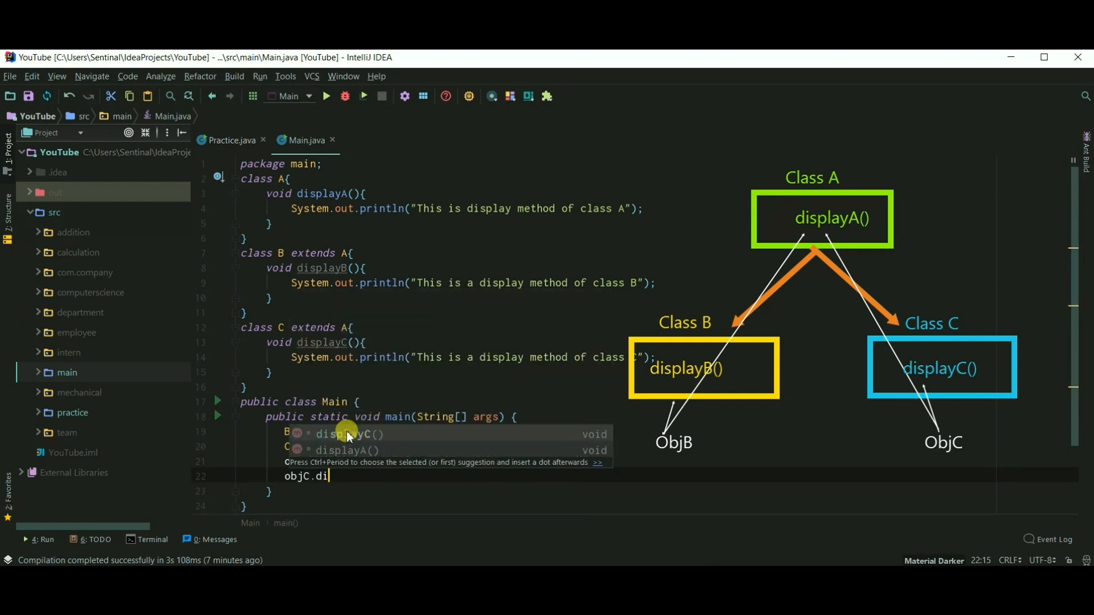
click(346, 434)
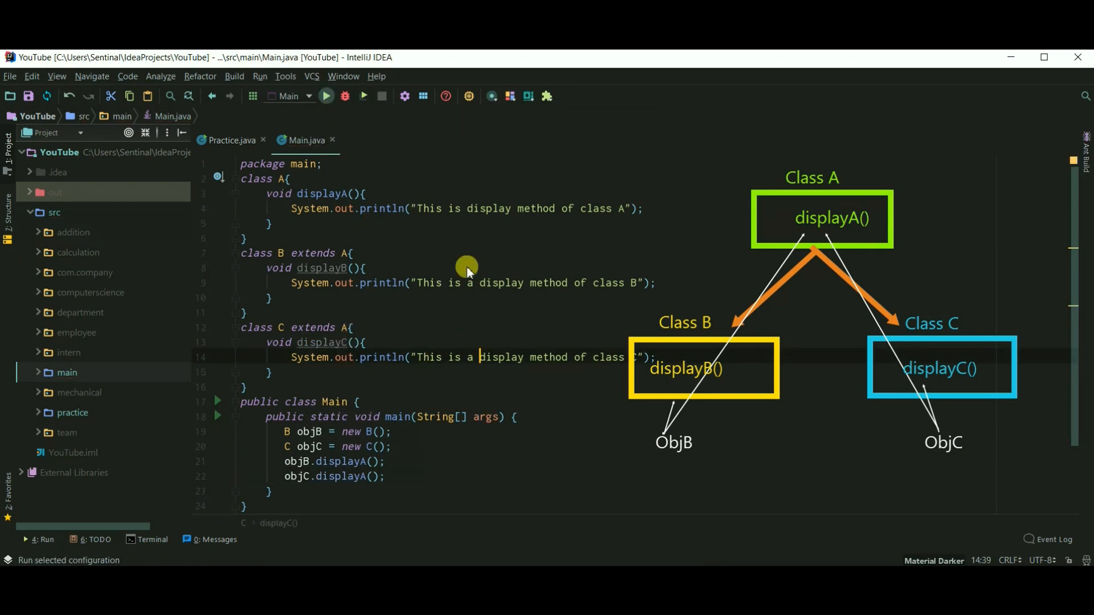
click(326, 96)
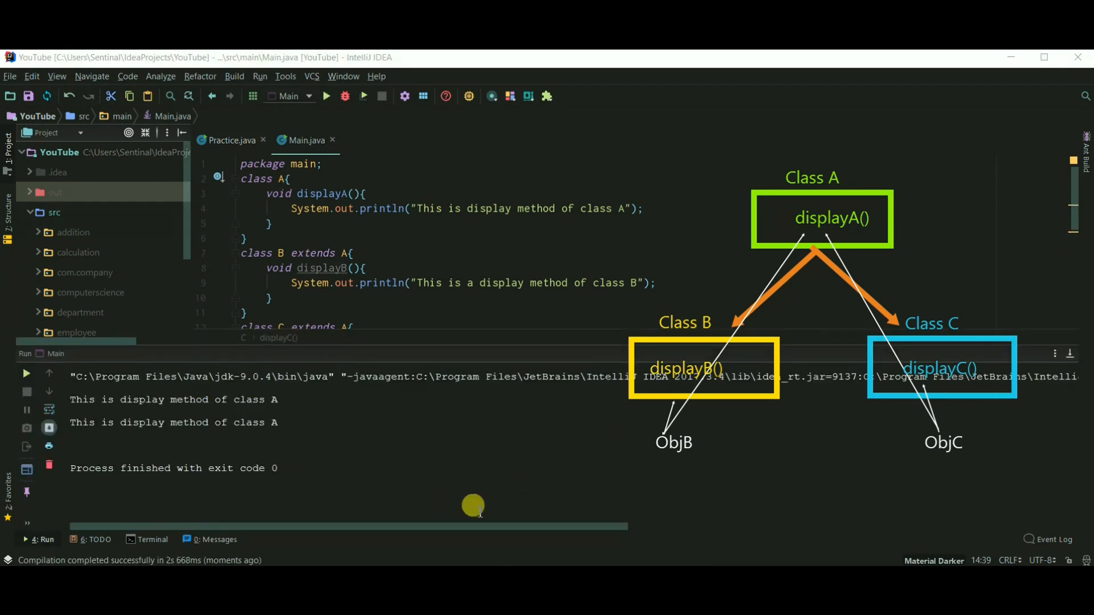